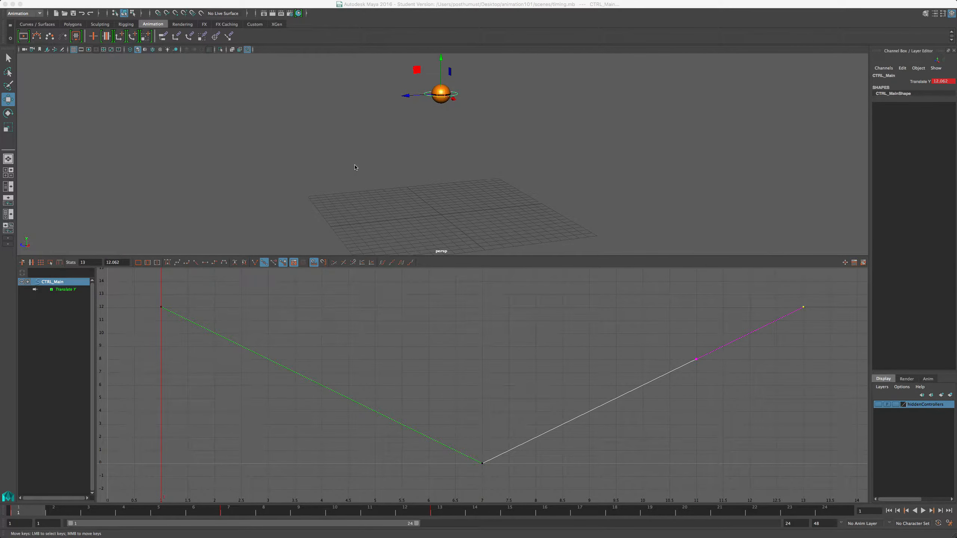
{"action": "mouse_move", "coordinate": [367, 170]}
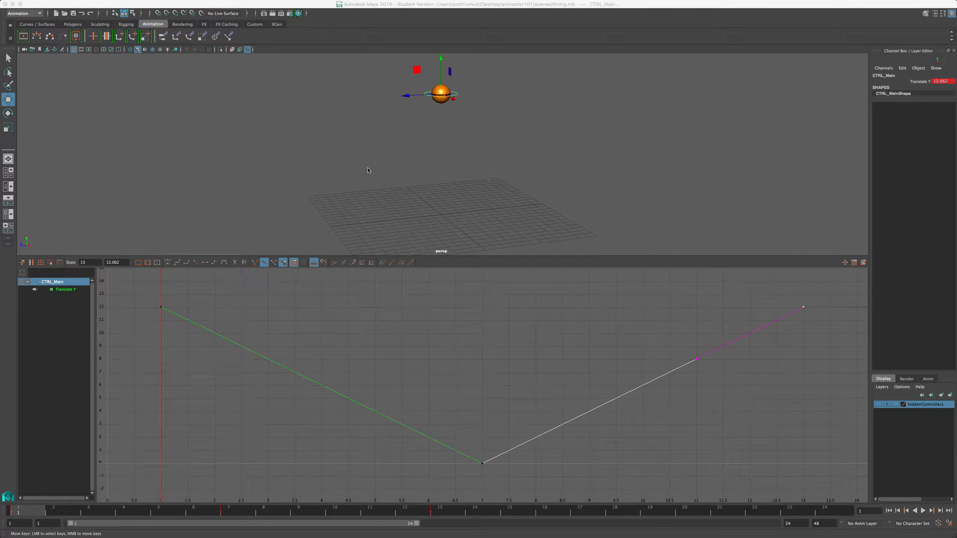
{"action": "mouse_move", "coordinate": [62, 488]}
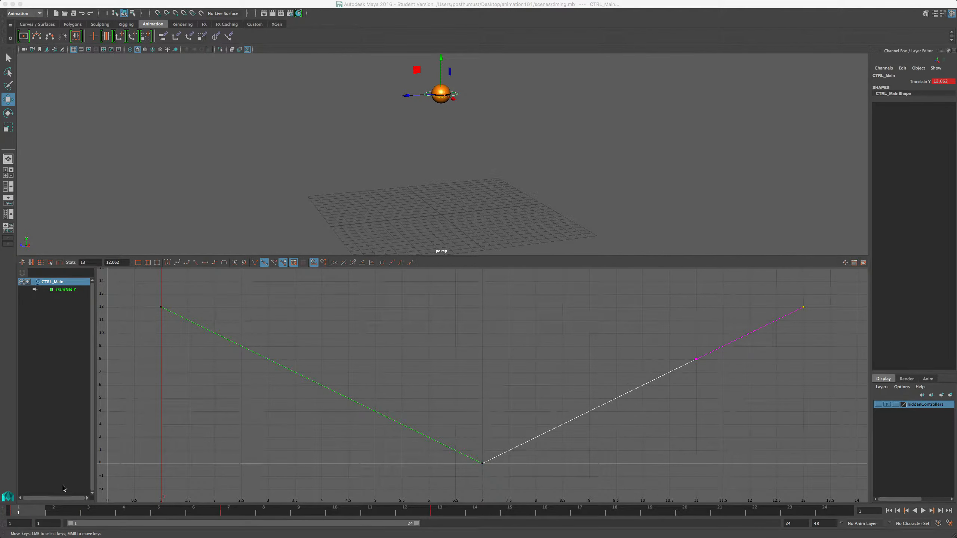
Step: Key Translate Y on each frame from 2 through 12 along the straight bounce curve
{"action": "left_click", "coordinate": [56, 511]}
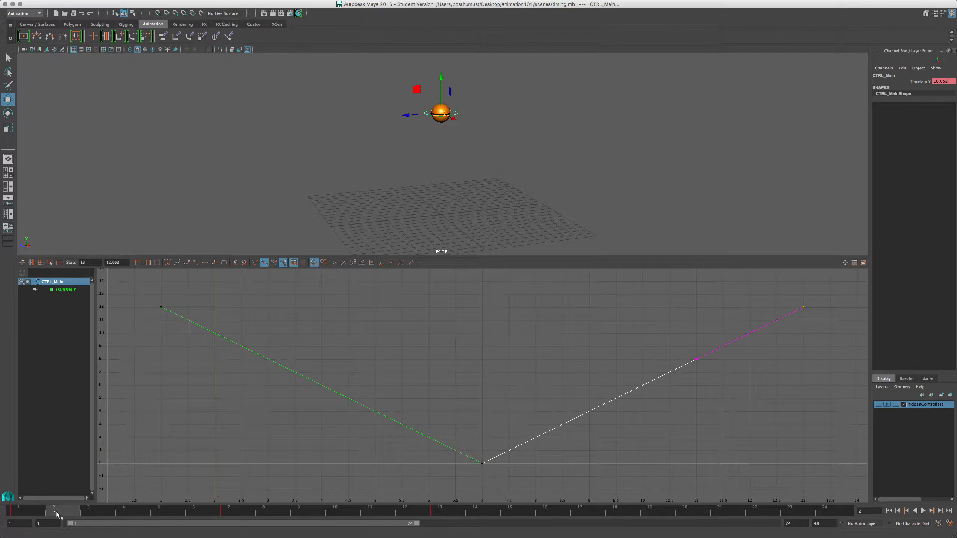
{"action": "left_click", "coordinate": [94, 511]}
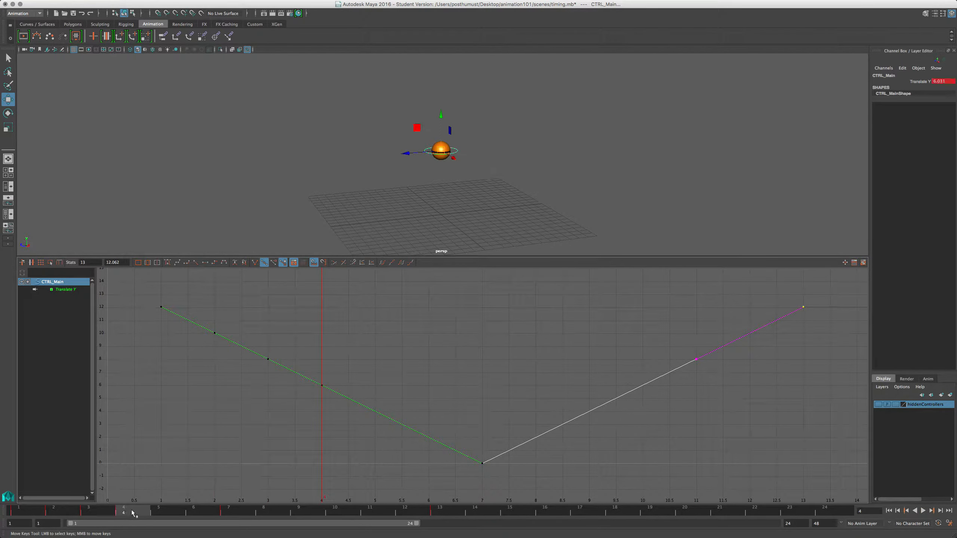
{"action": "left_click", "coordinate": [169, 511]}
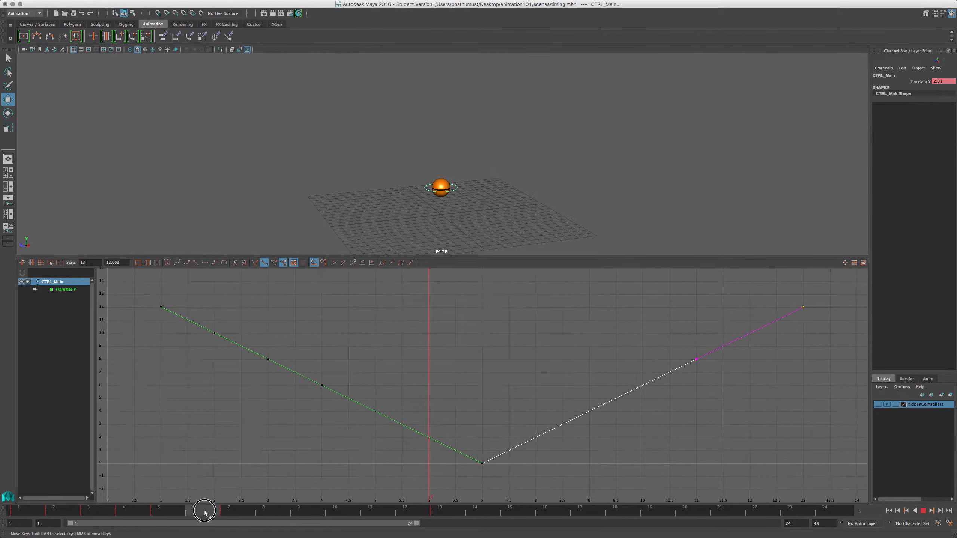
{"action": "left_click_drag", "start_coordinate": [204, 511], "coordinate": [272, 512]}
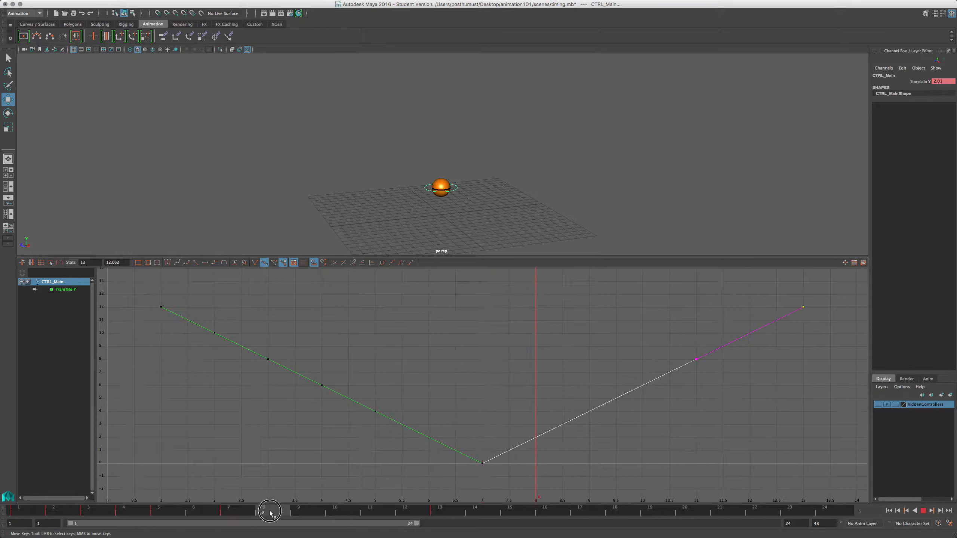
{"action": "left_click_drag", "start_coordinate": [269, 511], "coordinate": [303, 511]}
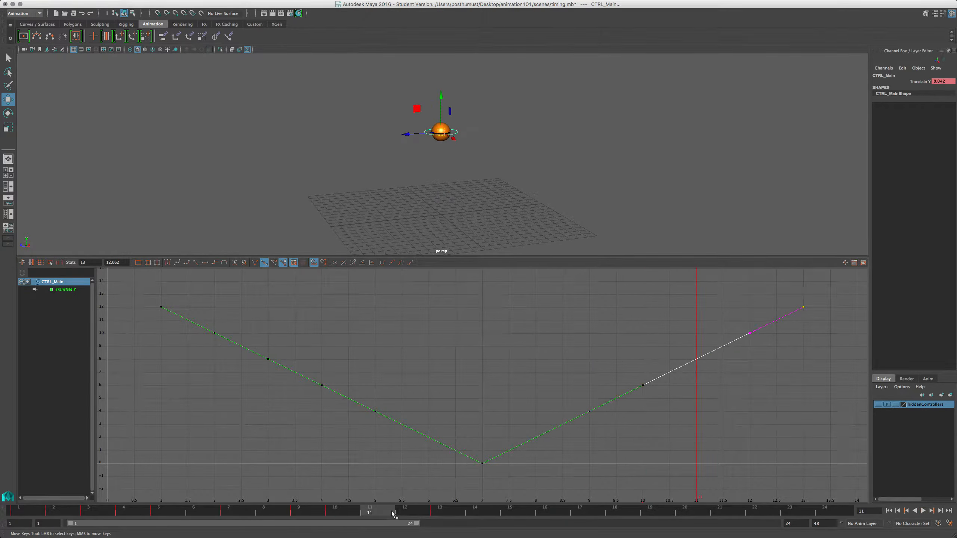
{"action": "left_click", "coordinate": [445, 511]}
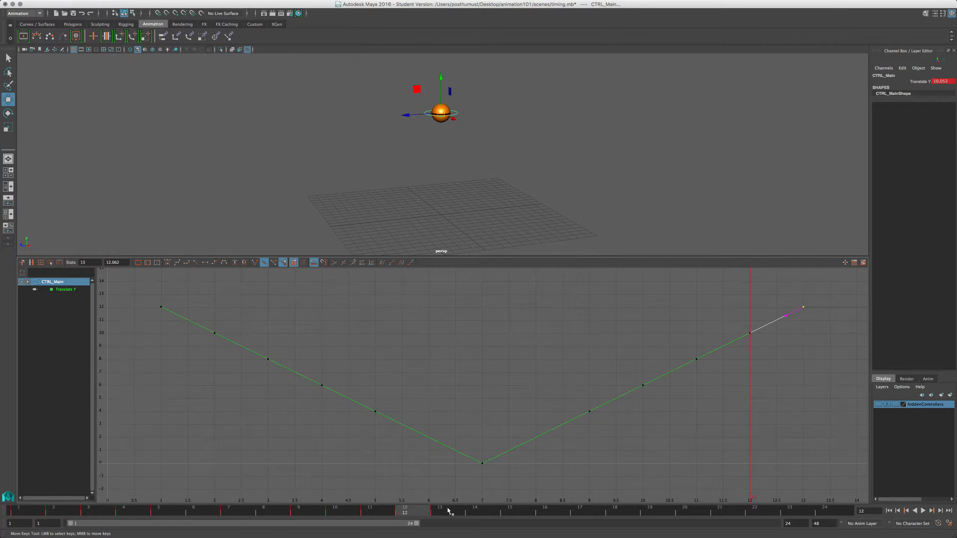
{"action": "mouse_move", "coordinate": [409, 434]}
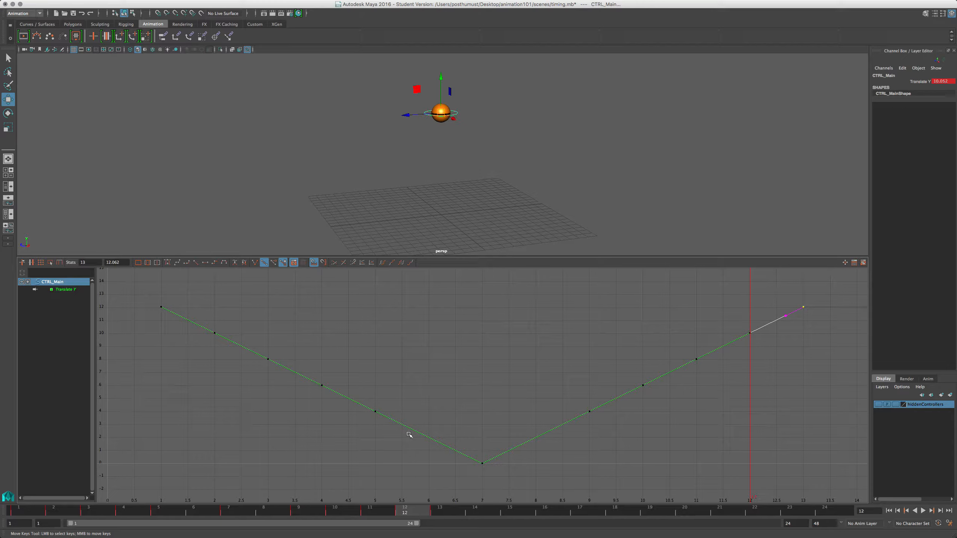
{"action": "mouse_move", "coordinate": [388, 392]}
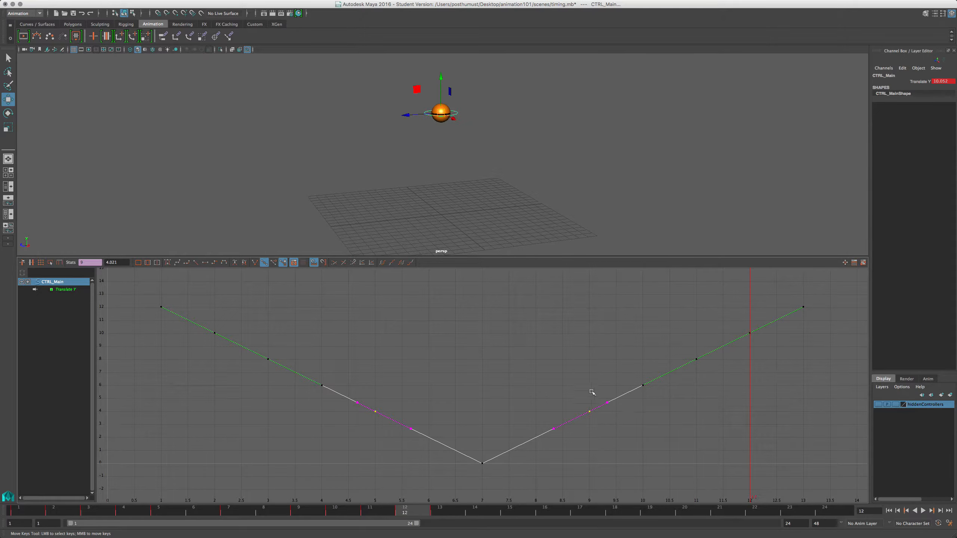
{"action": "mouse_move", "coordinate": [589, 435]}
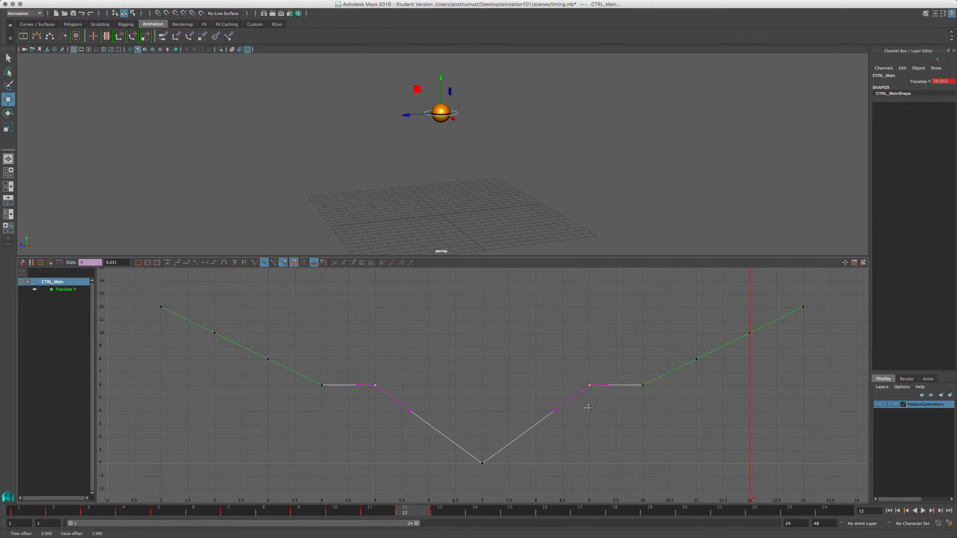
{"action": "mouse_move", "coordinate": [122, 270]}
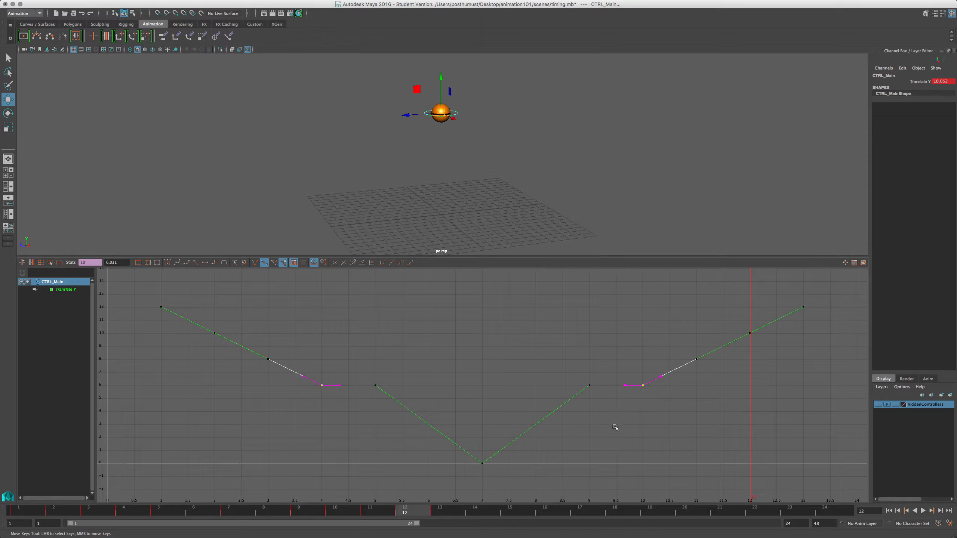
{"action": "mouse_move", "coordinate": [601, 419]}
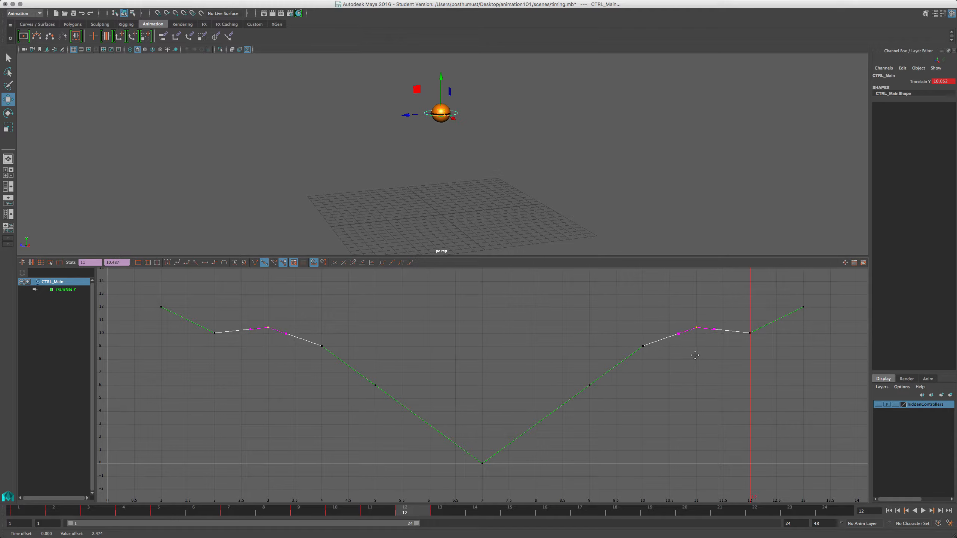
{"action": "mouse_move", "coordinate": [698, 358]}
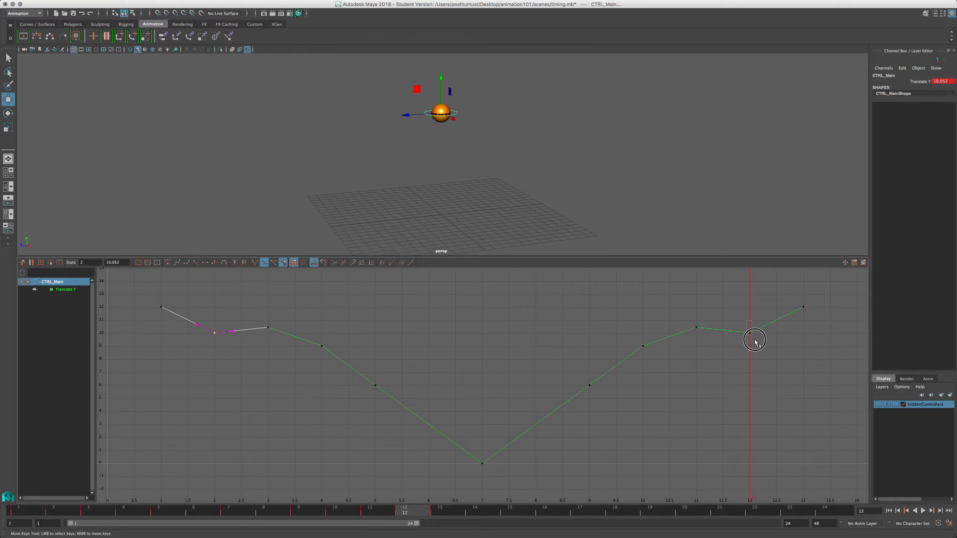
Step: Add the frame 12 key to the frame 2 key selection
{"action": "left_click", "coordinate": [751, 333]}
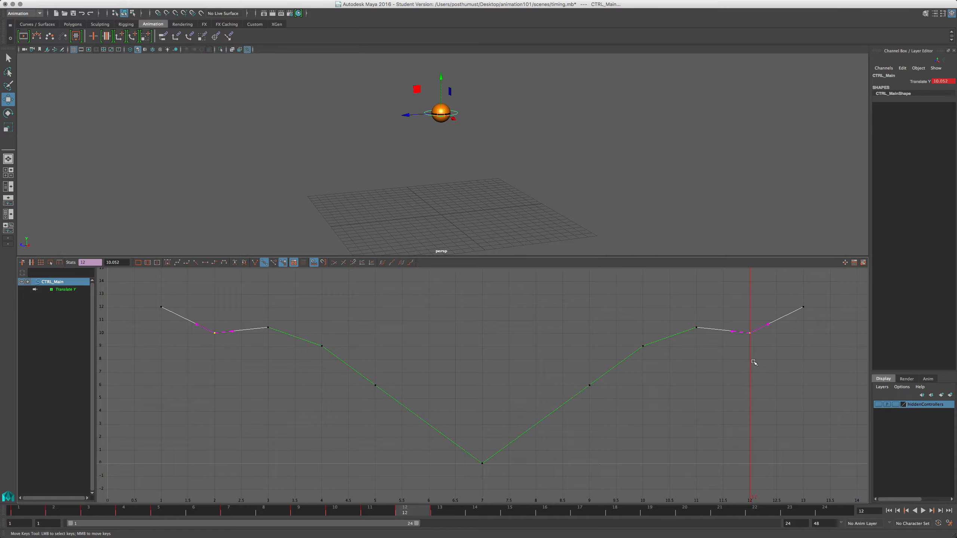
{"action": "mouse_move", "coordinate": [693, 368]}
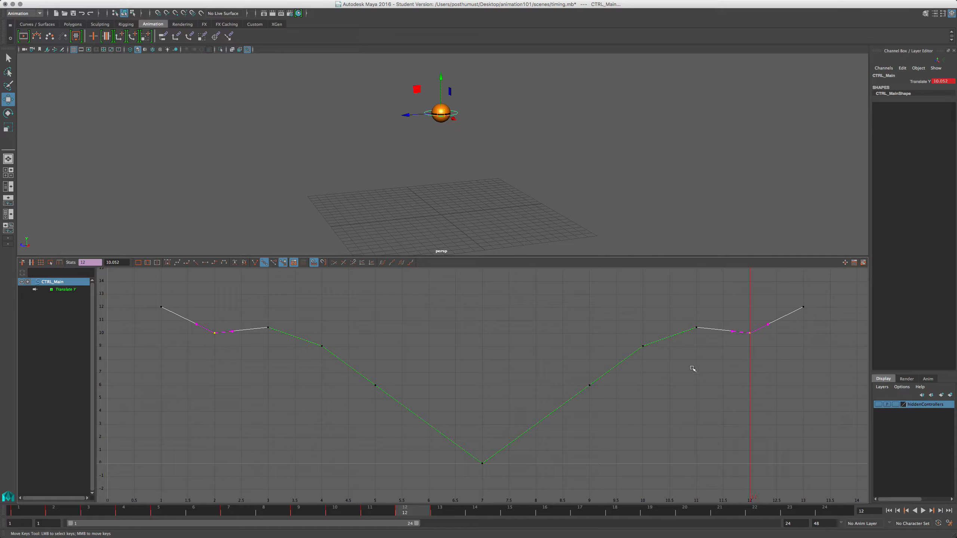
{"action": "mouse_move", "coordinate": [684, 374]}
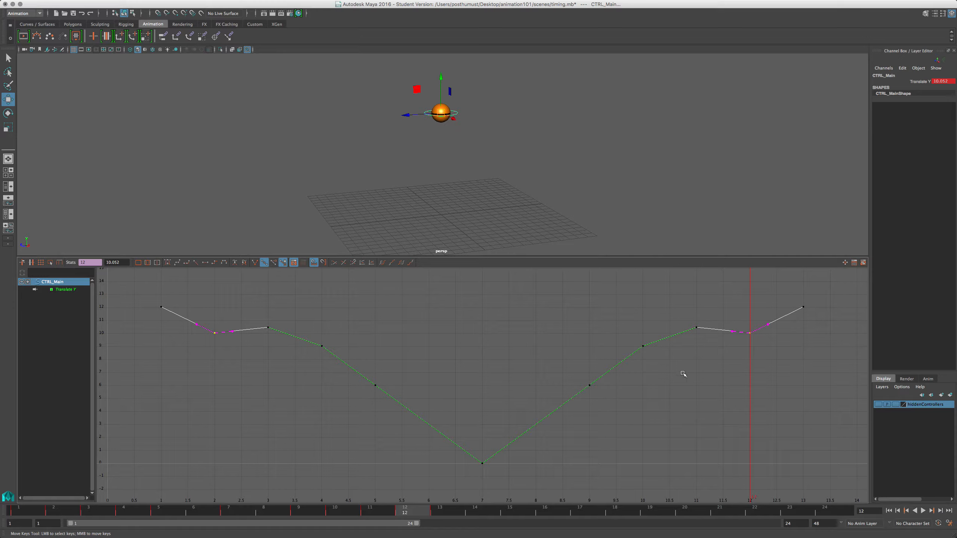
{"action": "mouse_move", "coordinate": [700, 366]}
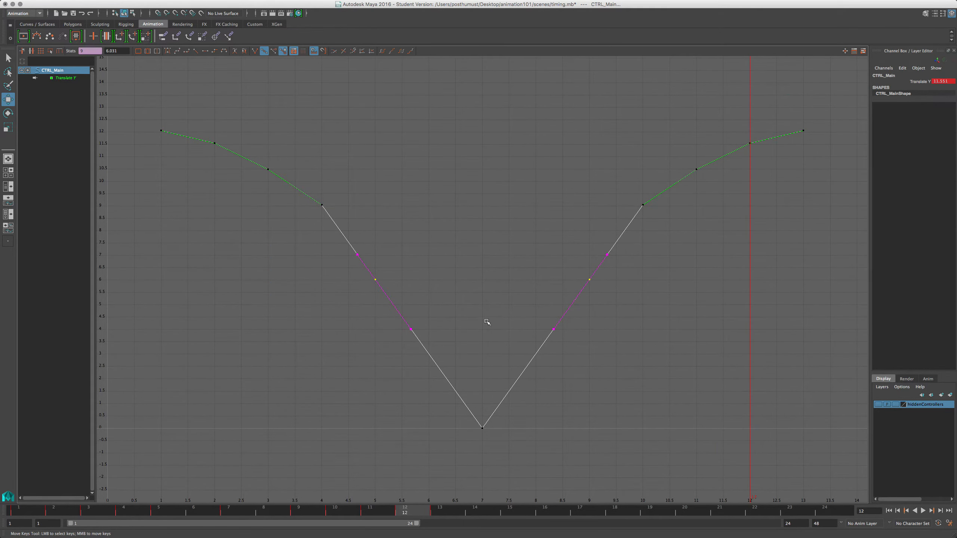
Step: Nudge the frame 5 and 9 keys upward, then restore the 3D view layout
{"action": "left_click_drag", "start_coordinate": [487, 322], "coordinate": [487, 315]}
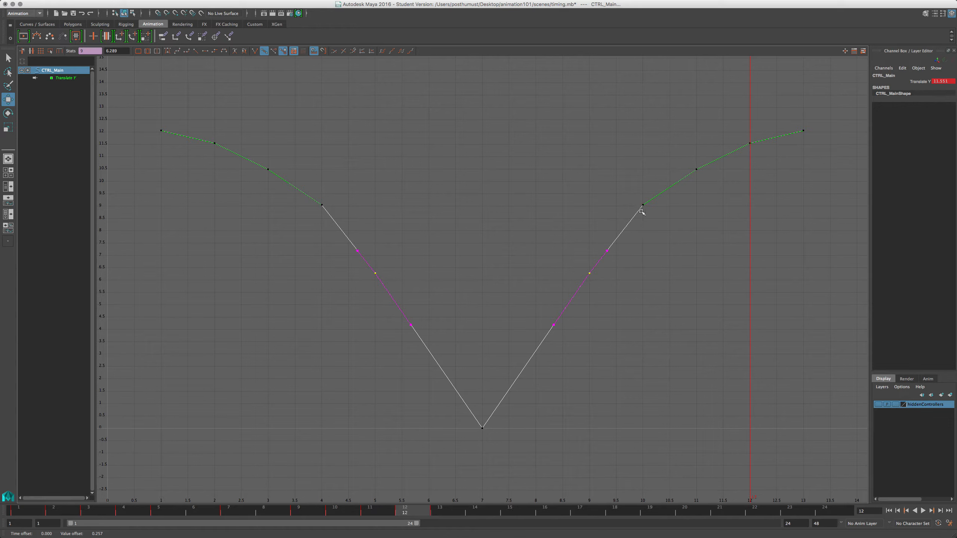
{"action": "mouse_move", "coordinate": [482, 194]}
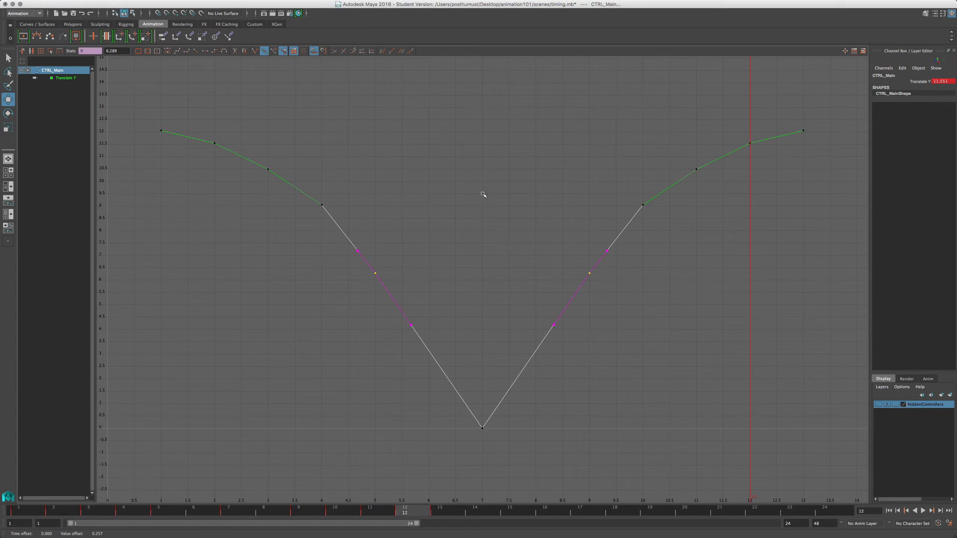
{"action": "mouse_move", "coordinate": [236, 151]}
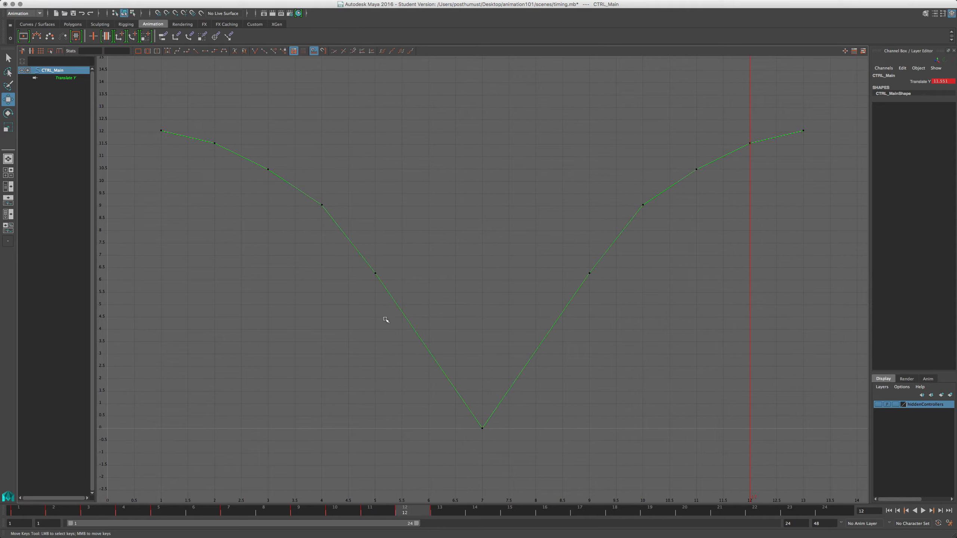
{"action": "mouse_move", "coordinate": [550, 335]}
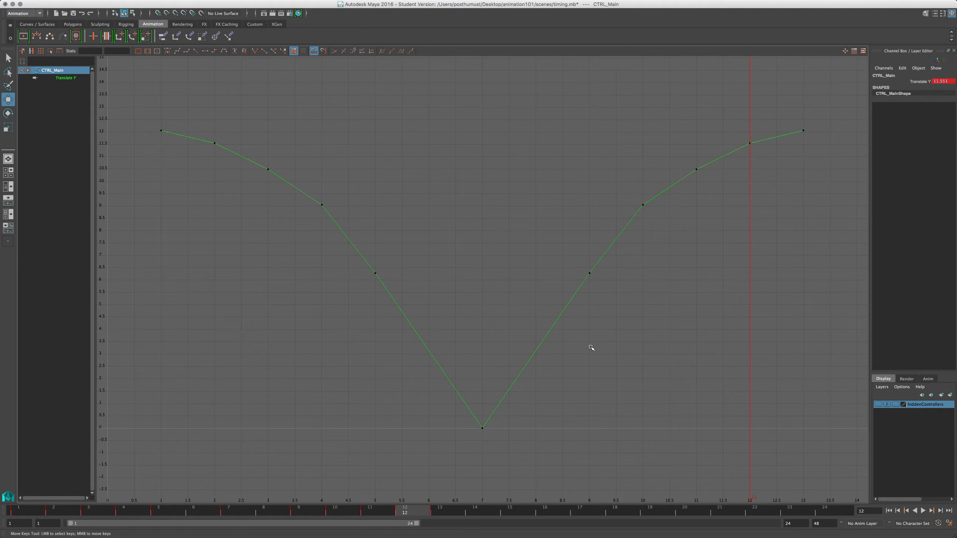
{"action": "key", "text": "space"}
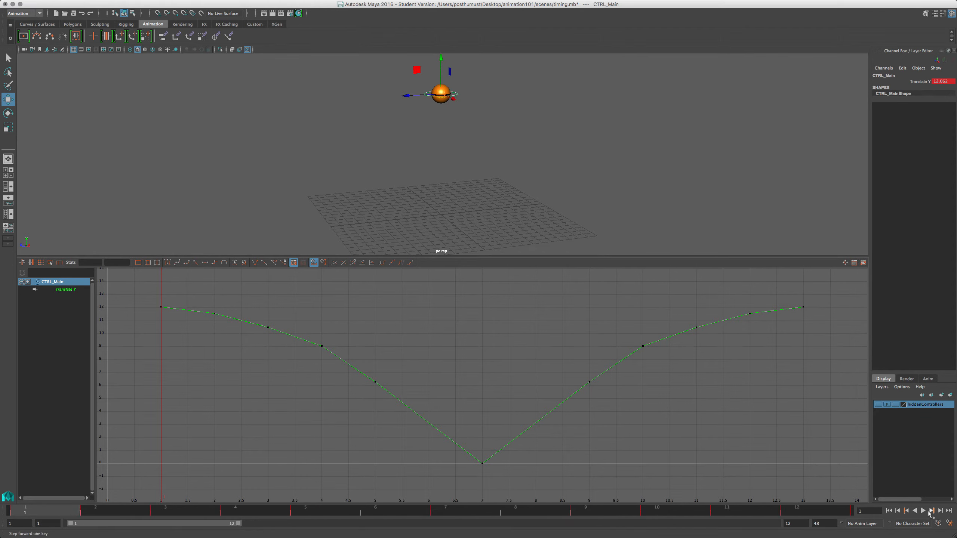
Step: Step forward one key to review the bounce, then open the File menu
{"action": "left_click", "coordinate": [923, 511]}
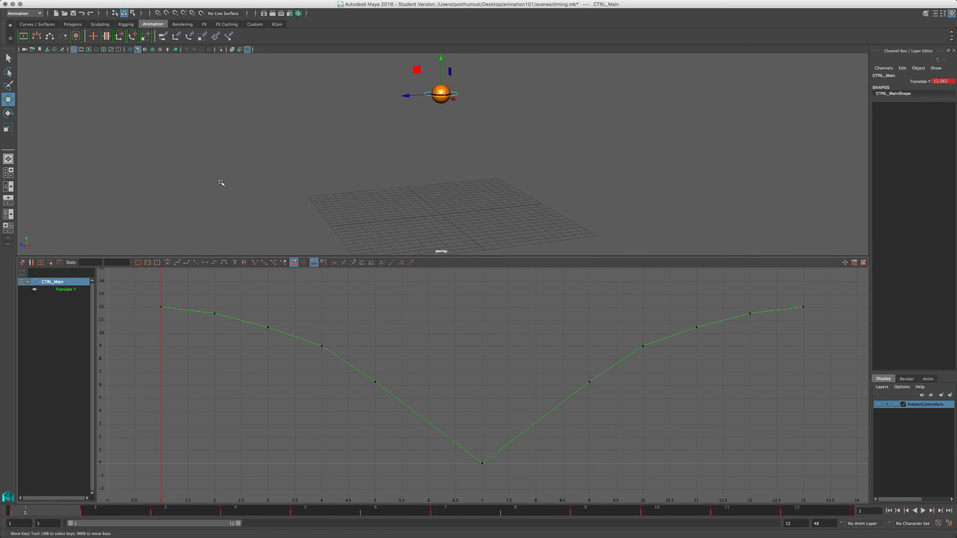
{"action": "mouse_move", "coordinate": [444, 213]}
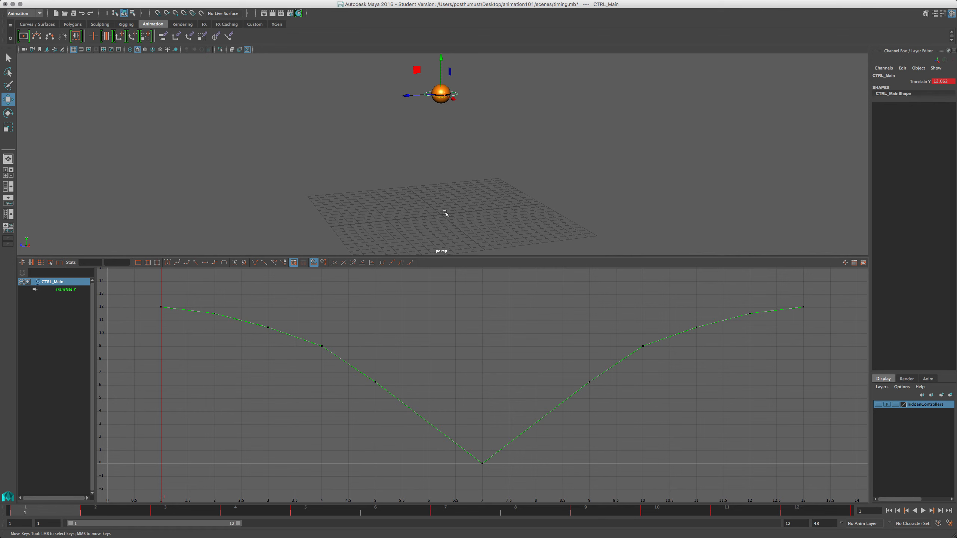
{"action": "left_click", "coordinate": [363, 185]}
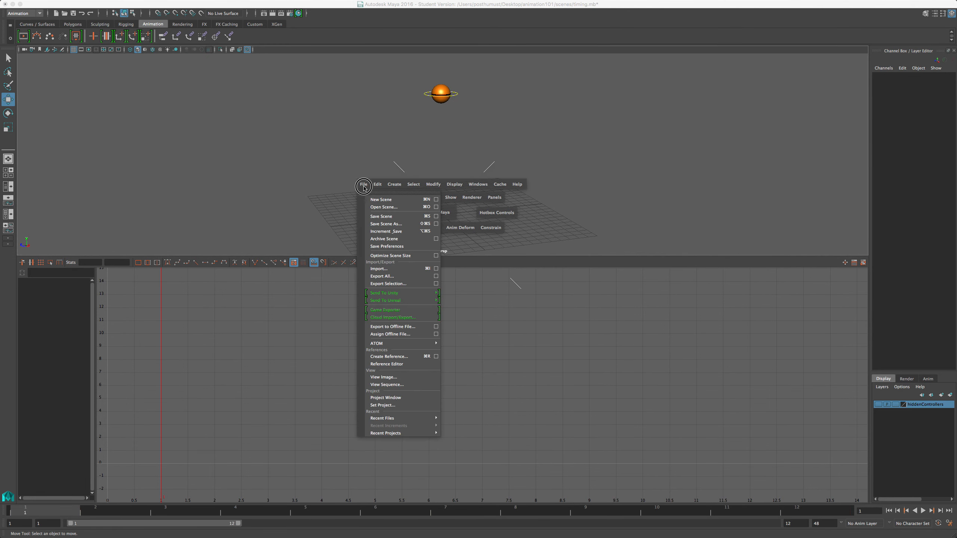